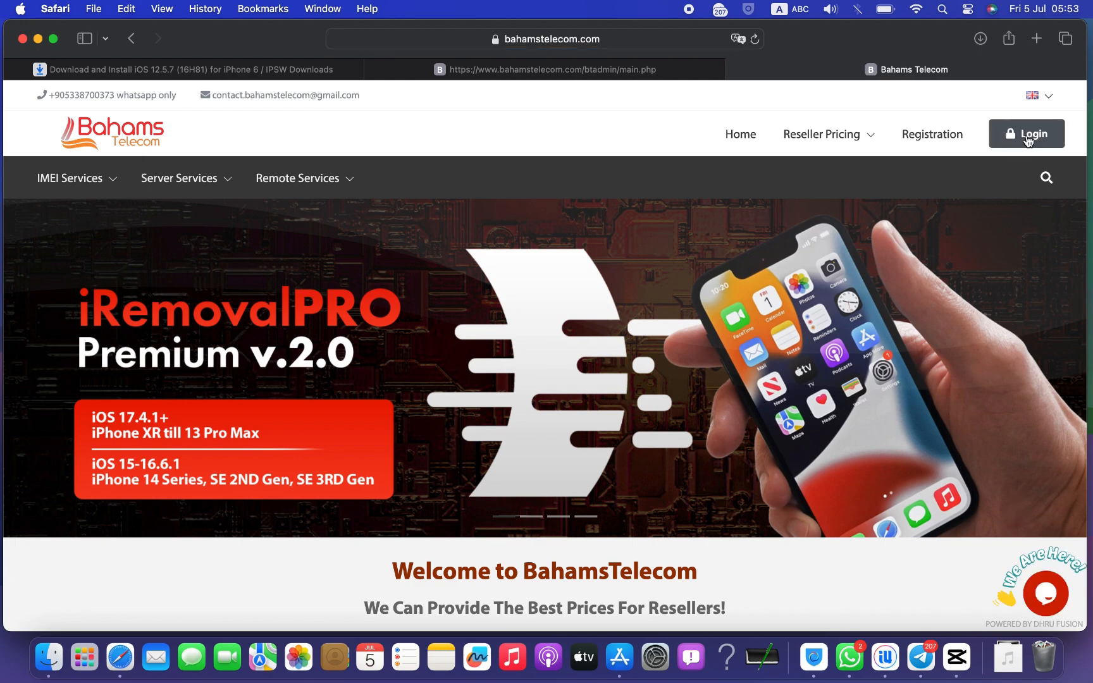
click(1029, 134)
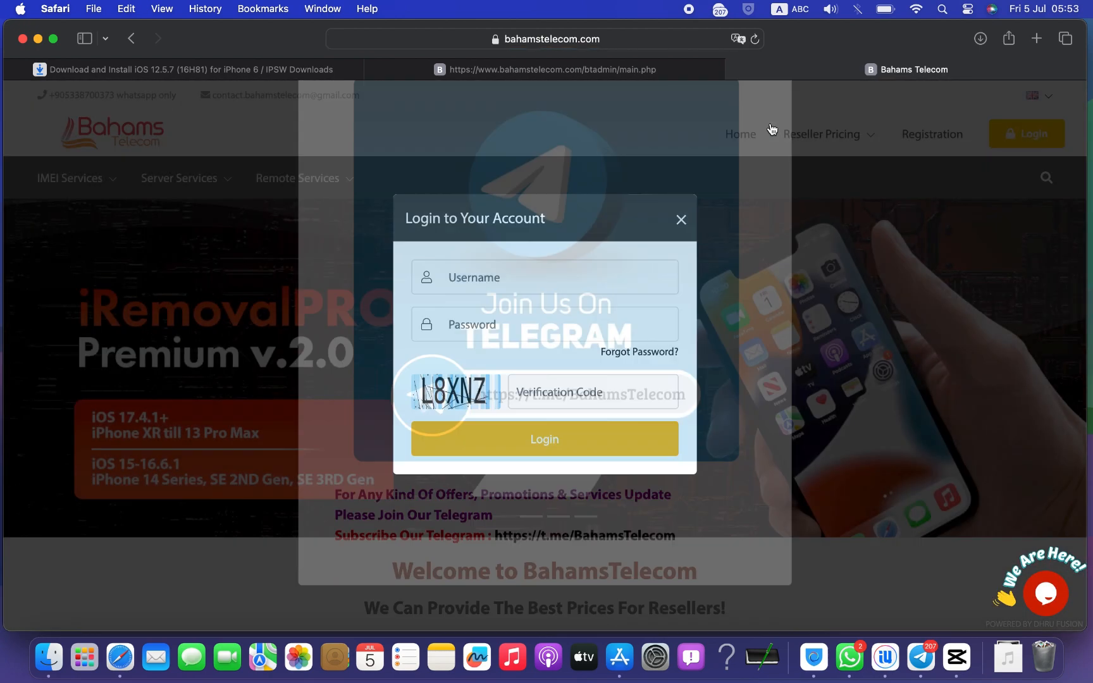
click(524, 277)
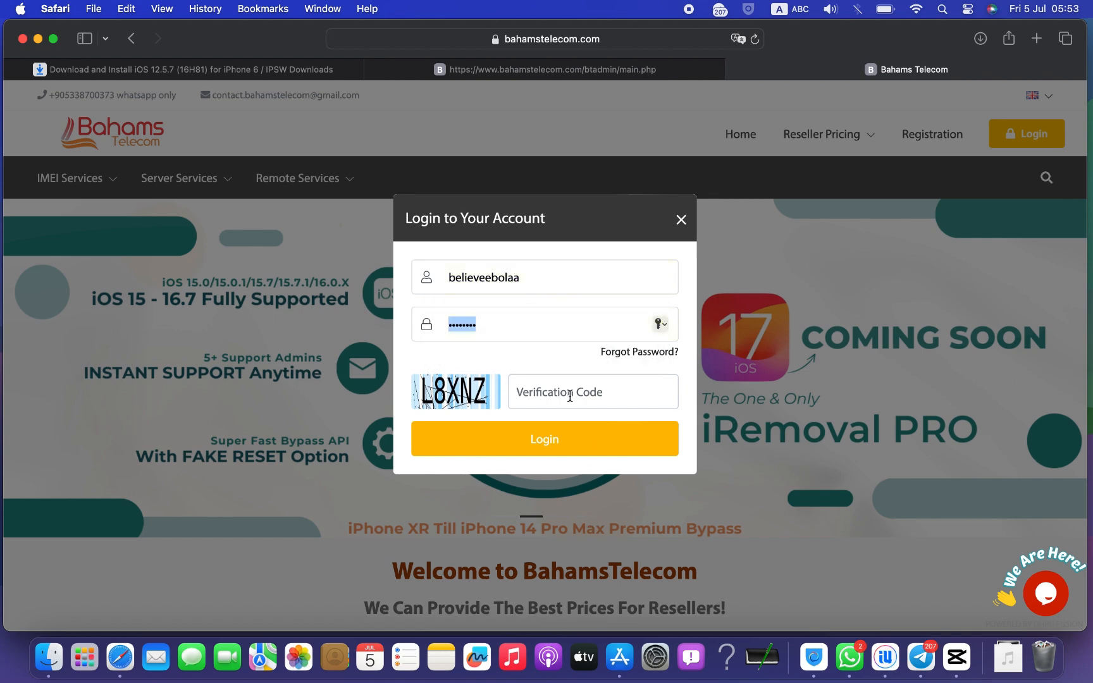
click(593, 392)
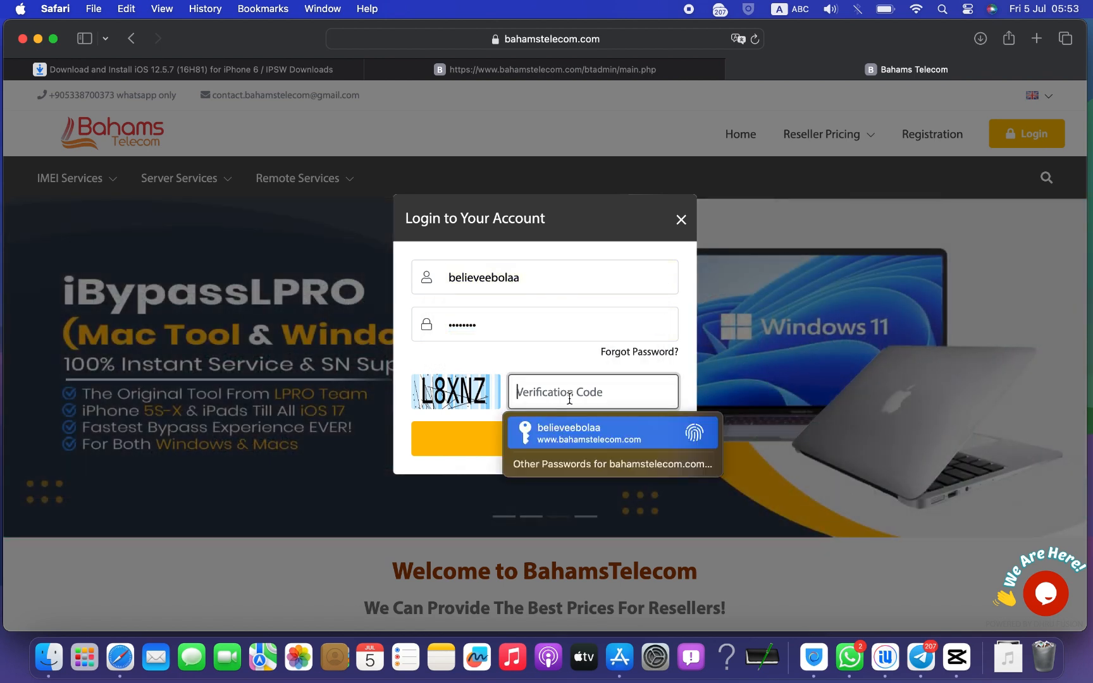
text(L8)
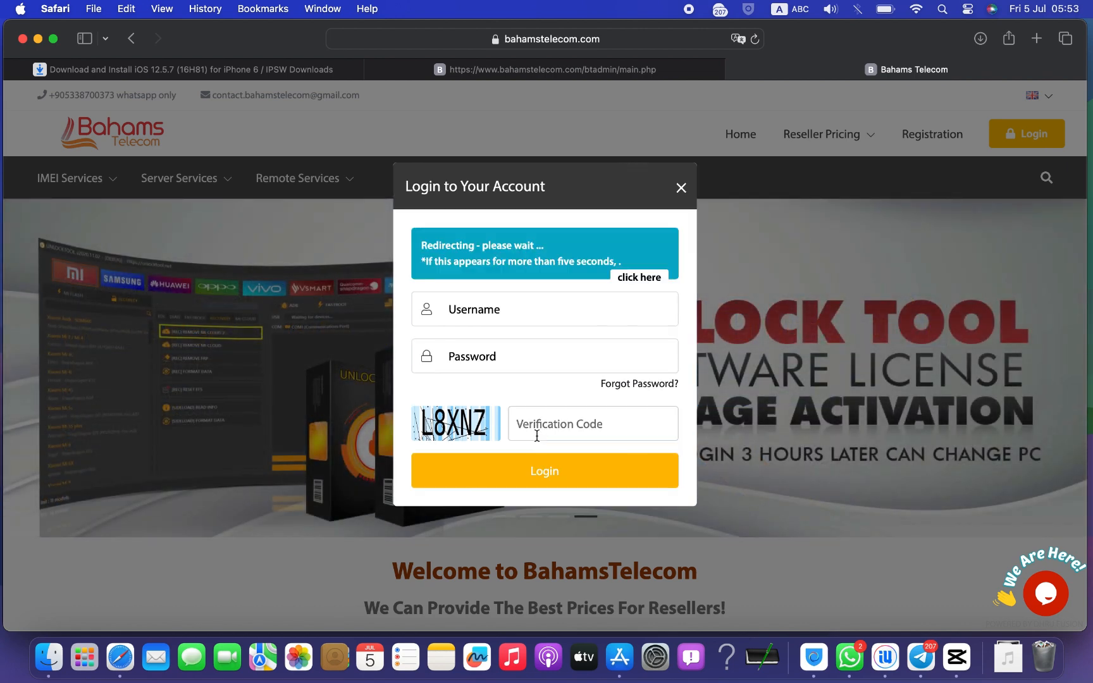
Continue to the client dashboard and go to Place Order > IMEI Service.
click(545, 471)
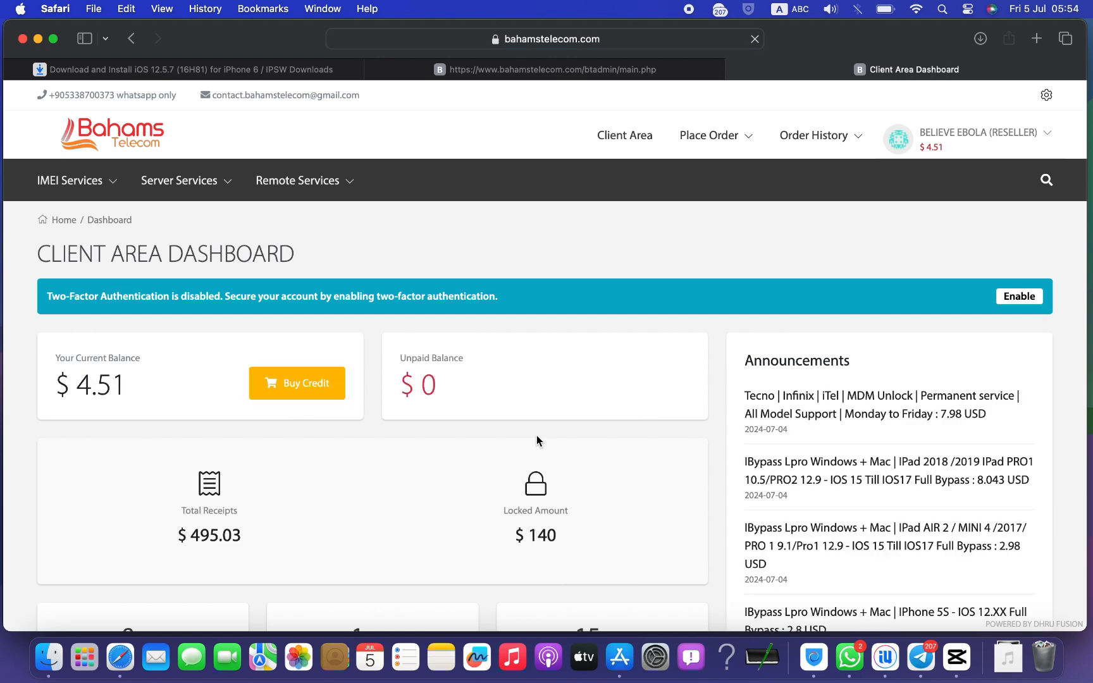
click(709, 135)
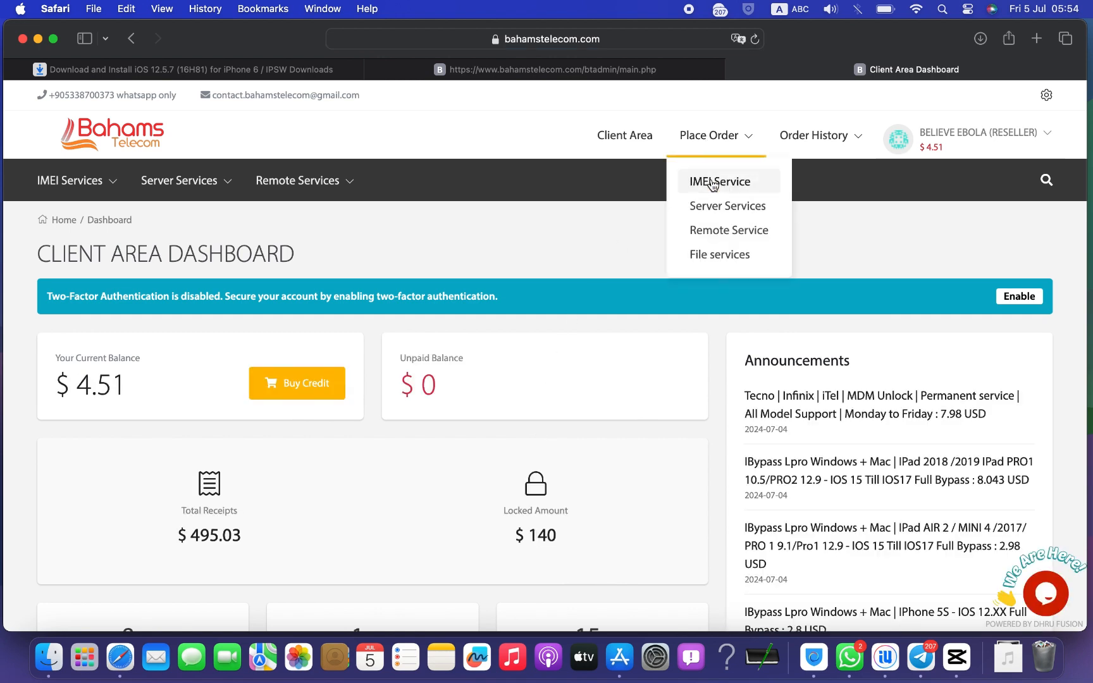
click(719, 182)
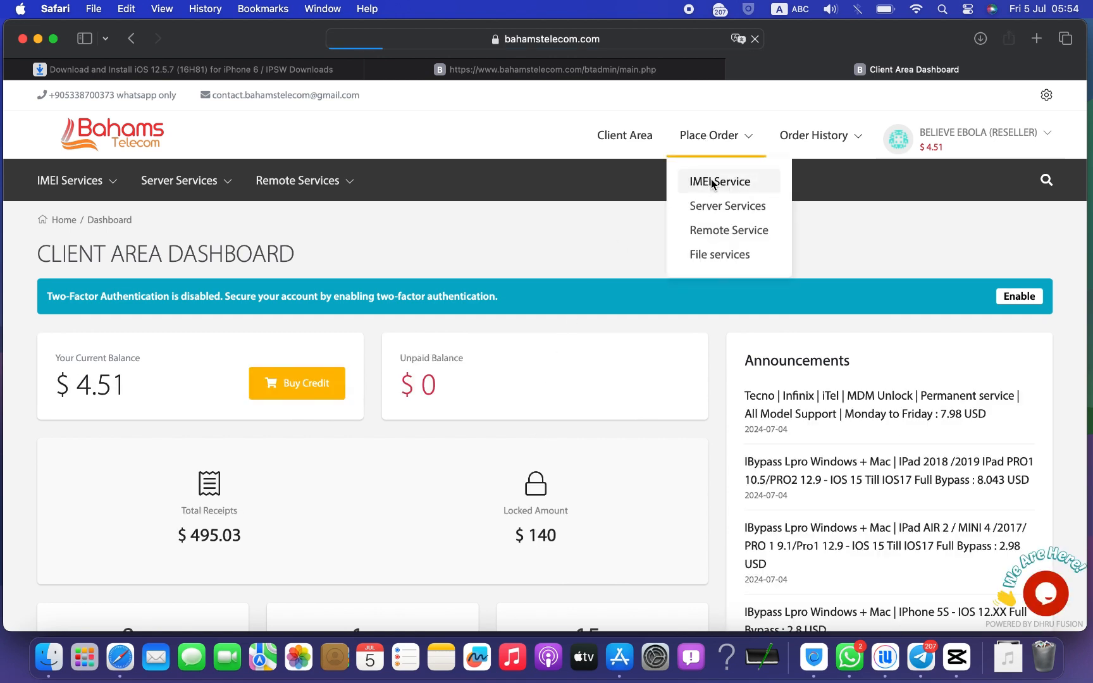
Search the IMEI service list for 'ibypass' and 'irem'.
click(720, 181)
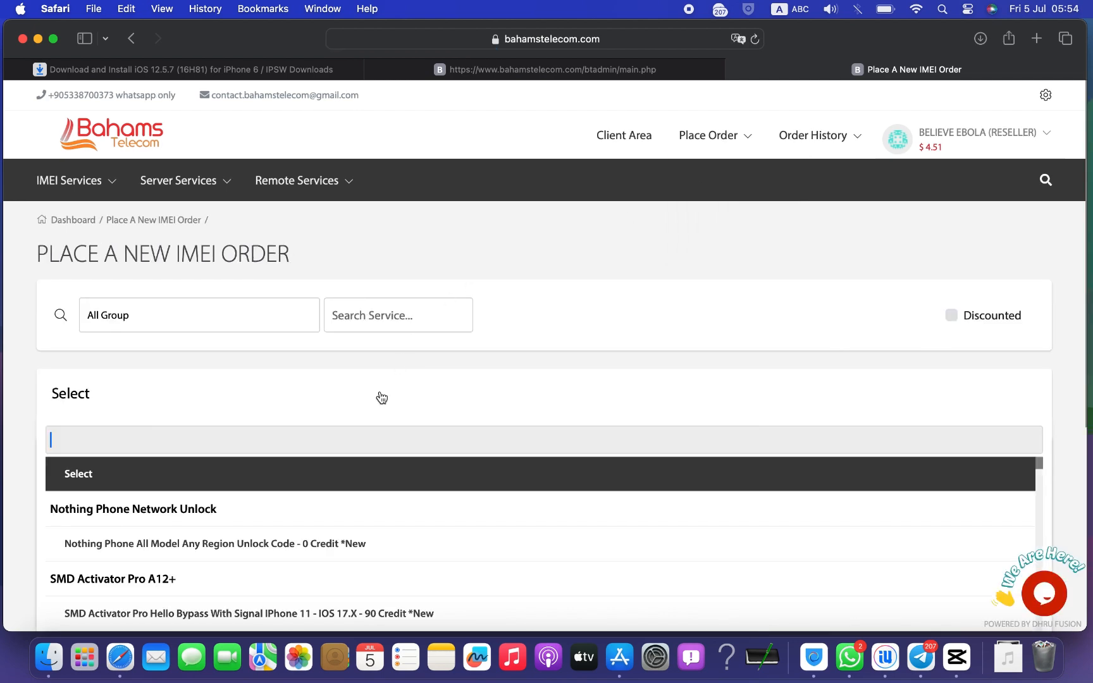
scroll(down, 3)
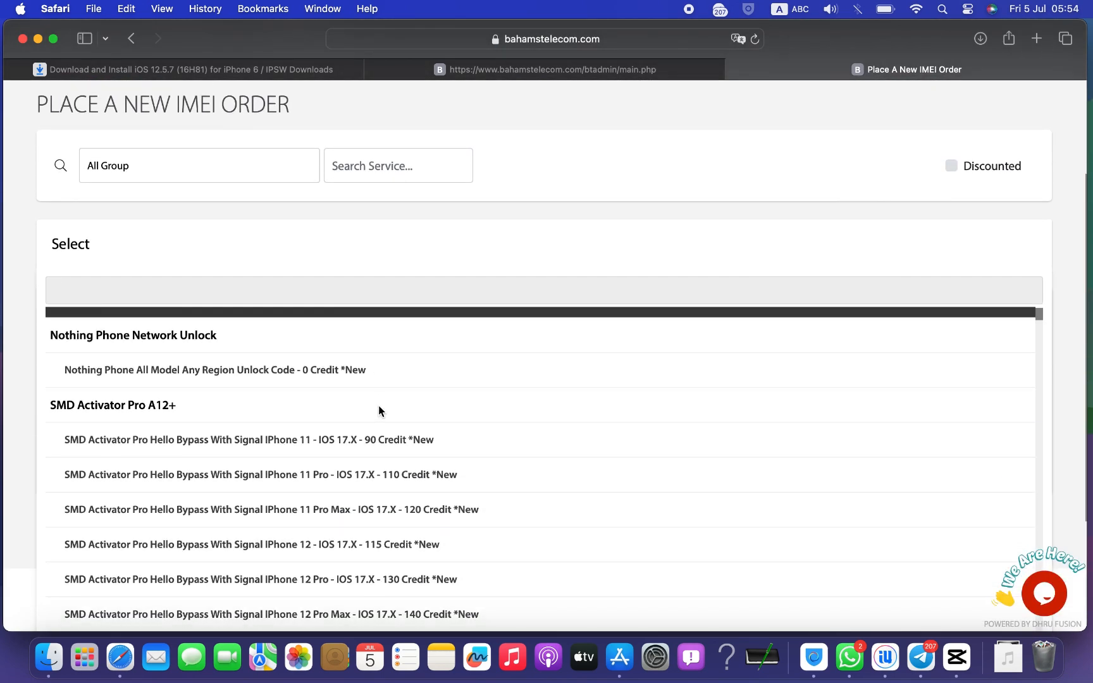
text(ibypass)
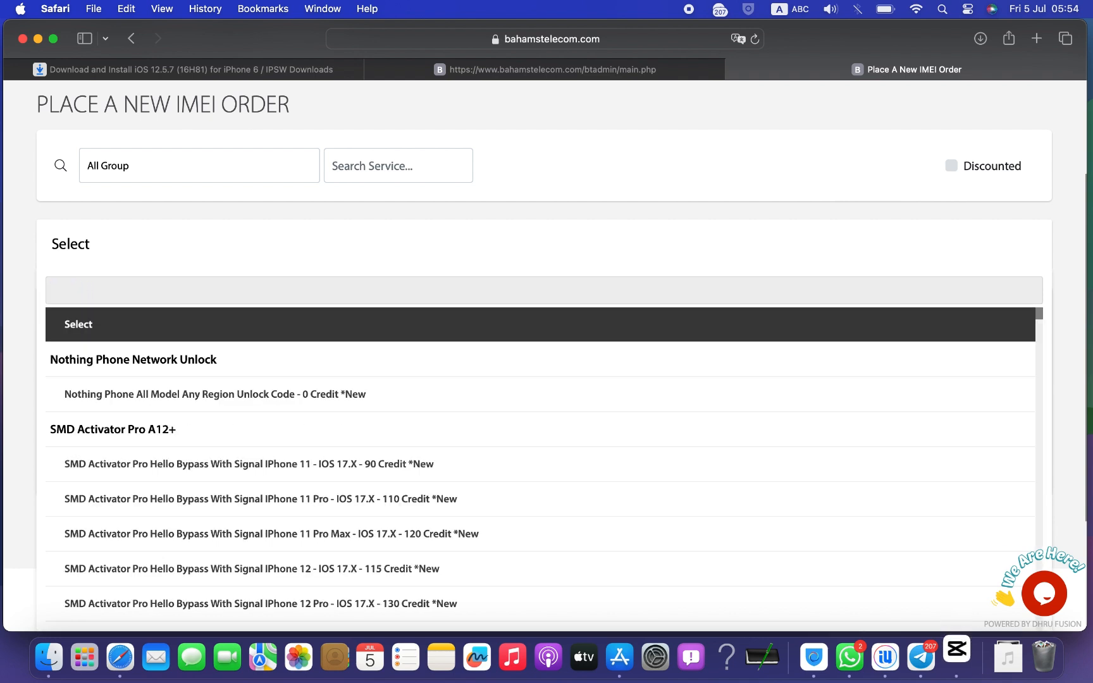
text(irem)
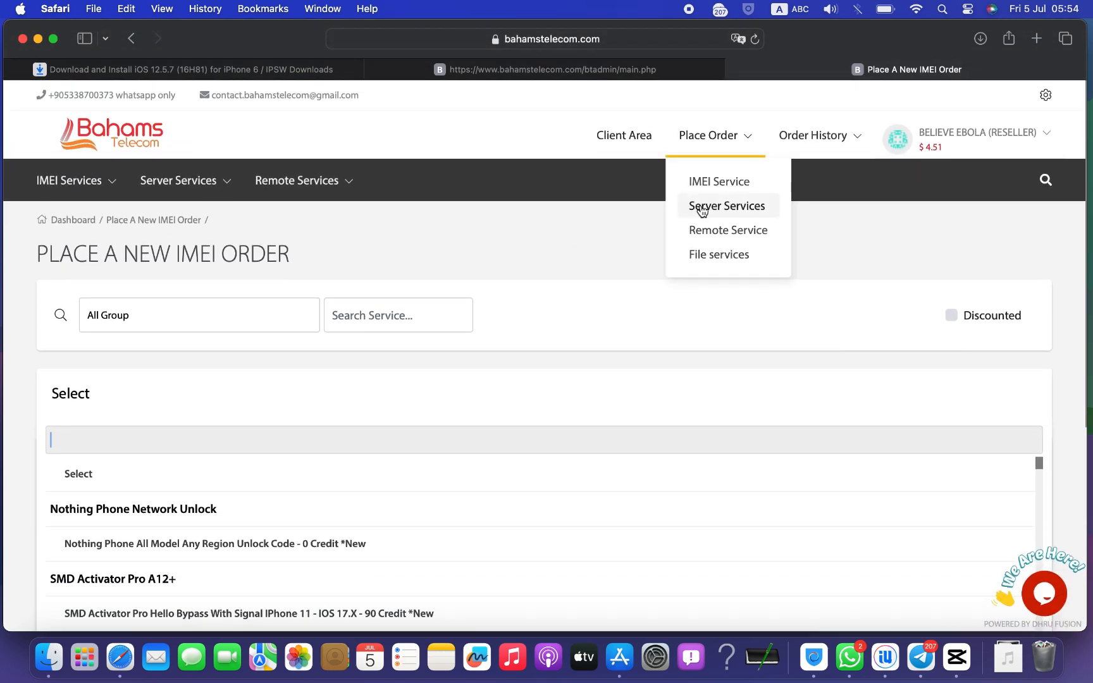
Open Place Order > Server Services, search services for 'unloc', and open the account menu.
click(726, 205)
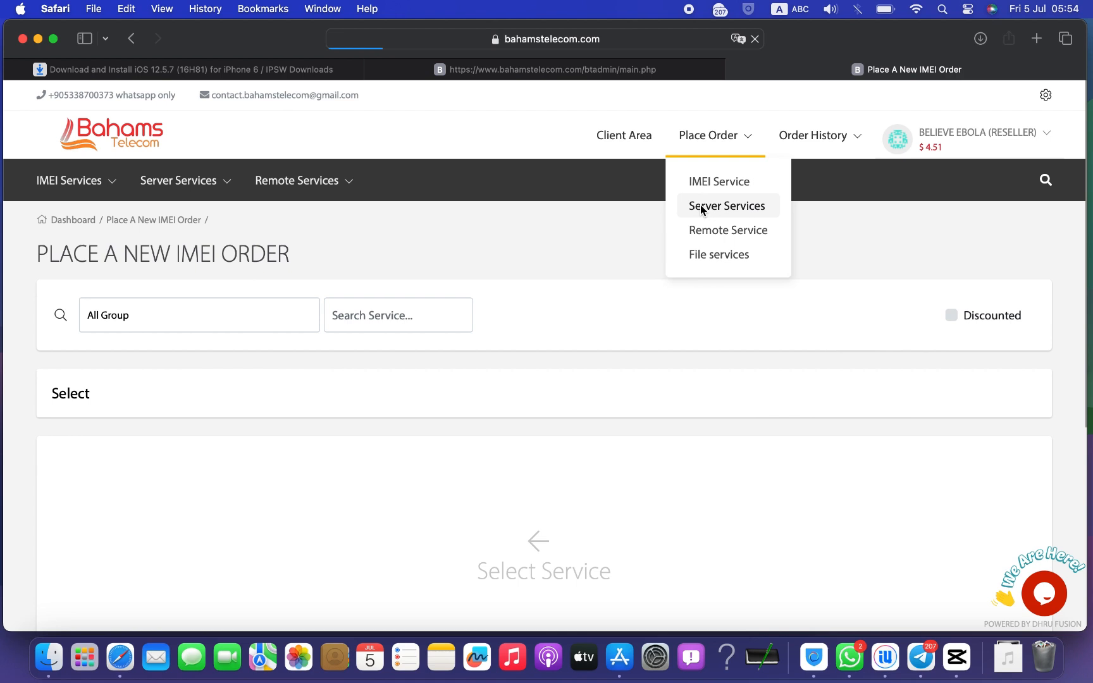
click(727, 205)
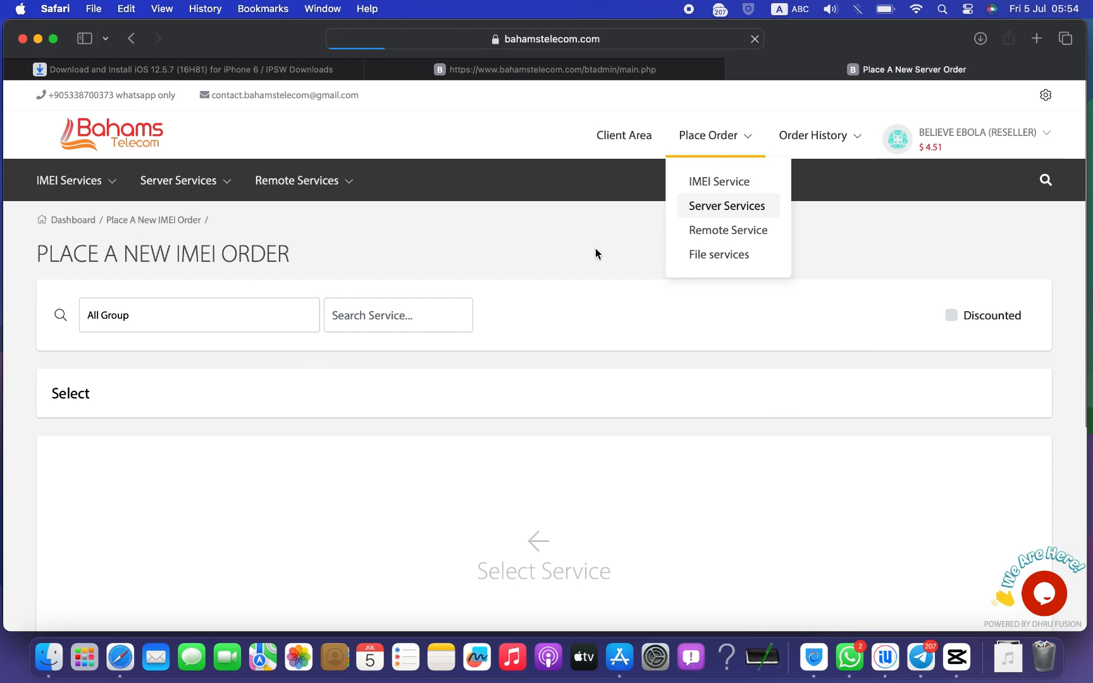
click(727, 206)
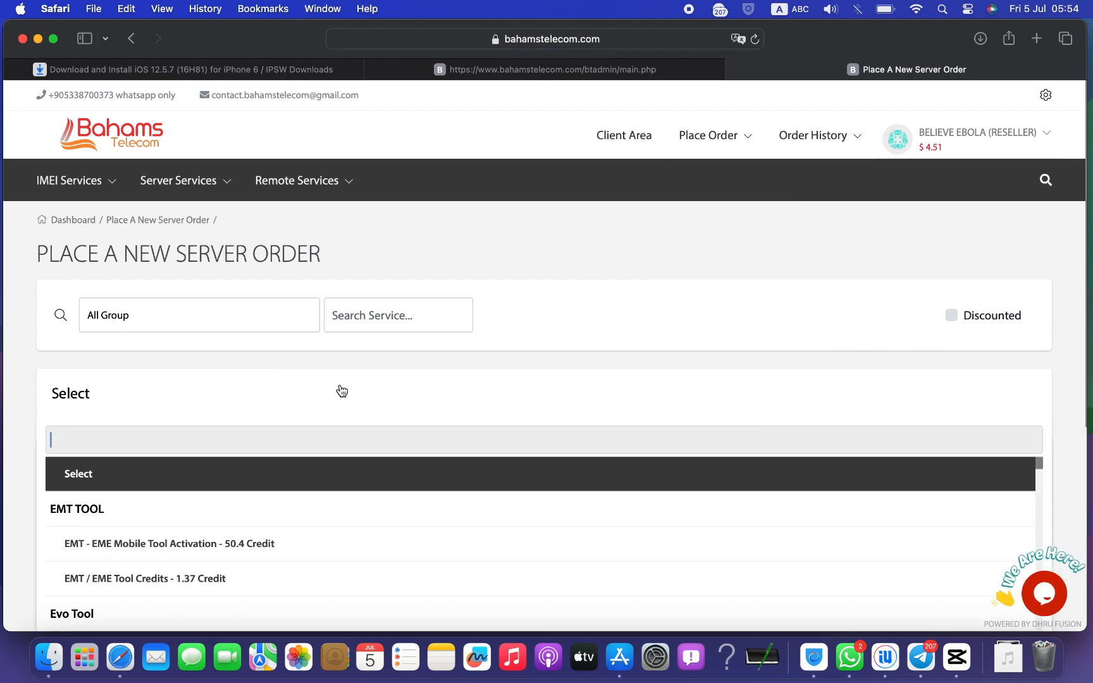
text(unloc)
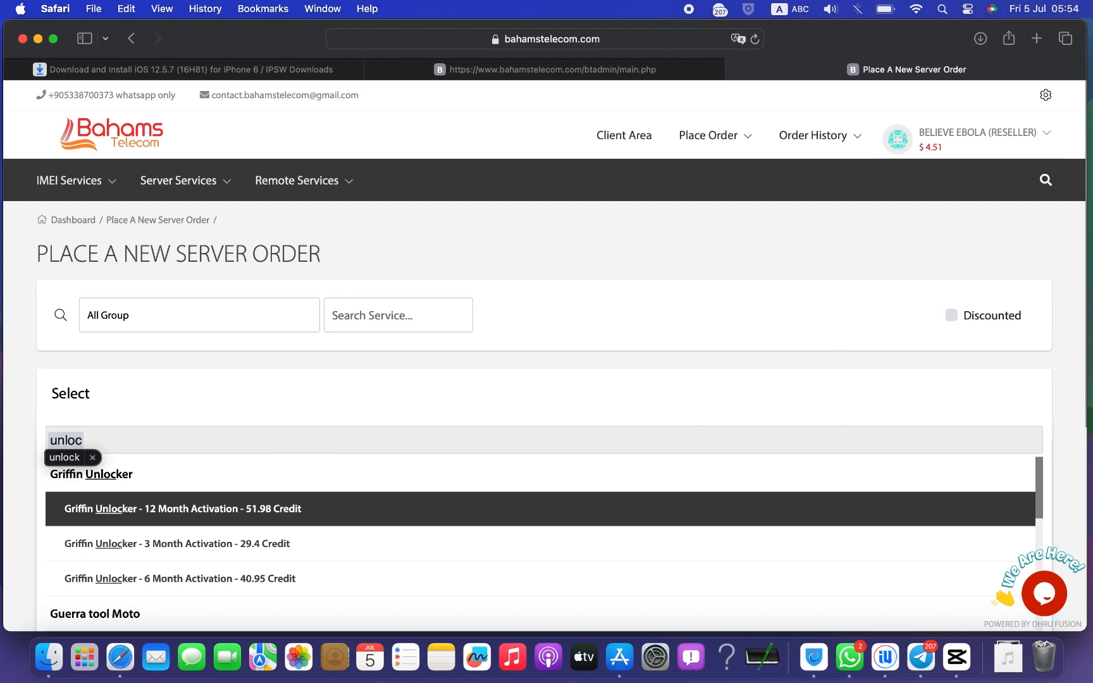
scroll(down, 3)
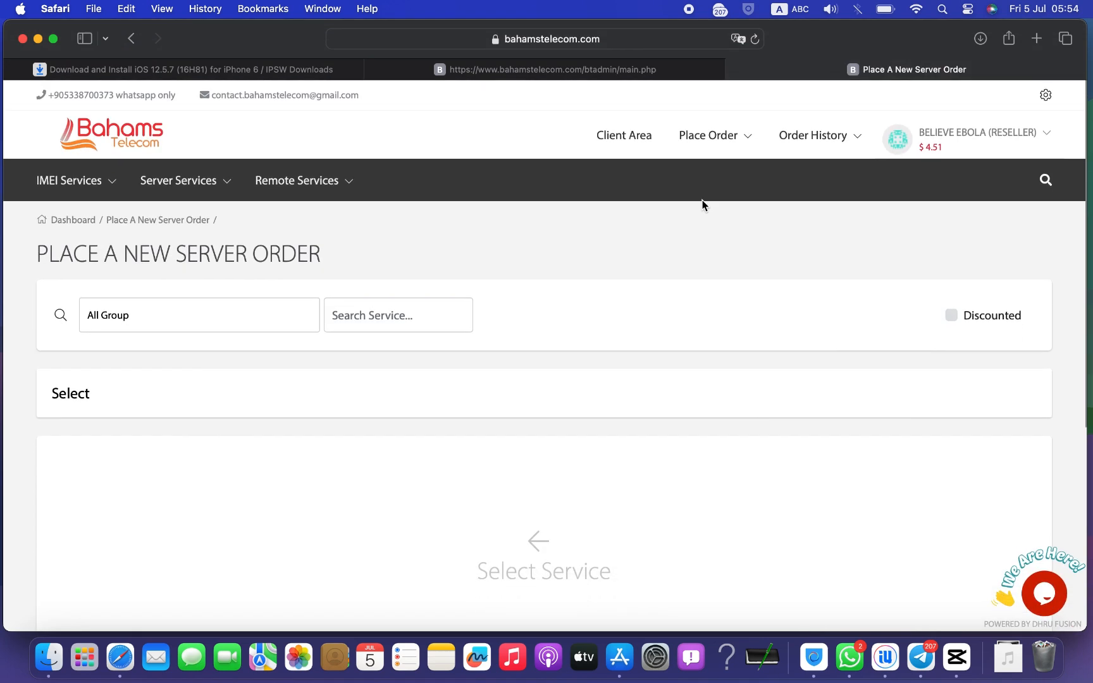
click(986, 133)
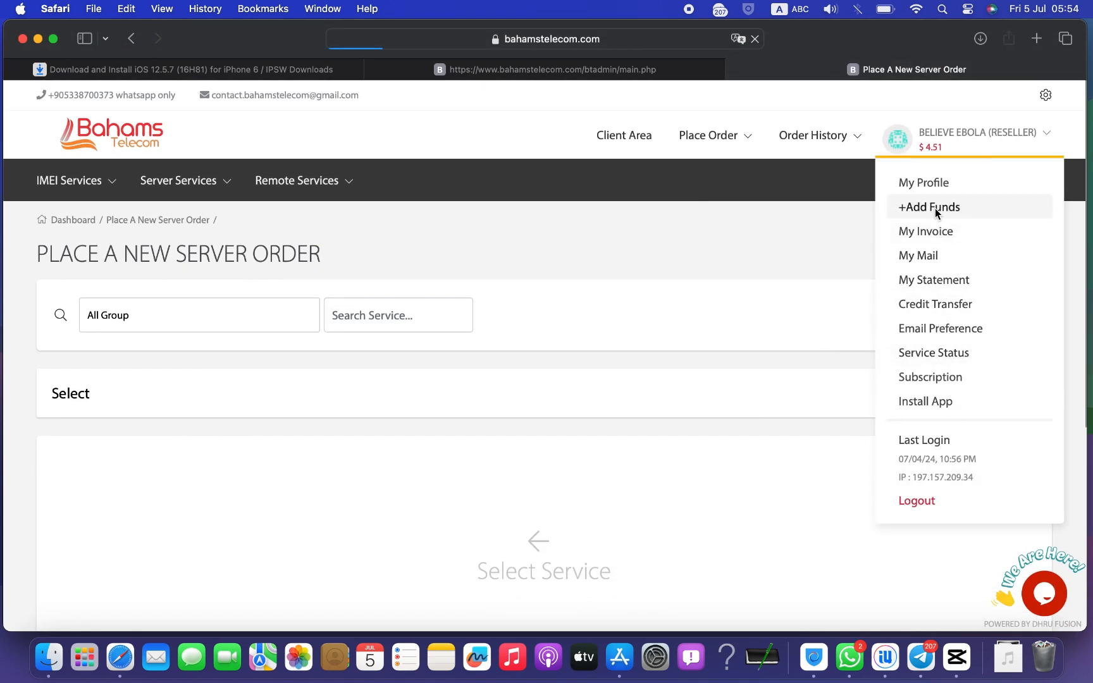
Enter a 120 deposit in Add Funds via USDT Manual Pay, showing a $123.00 total.
click(928, 207)
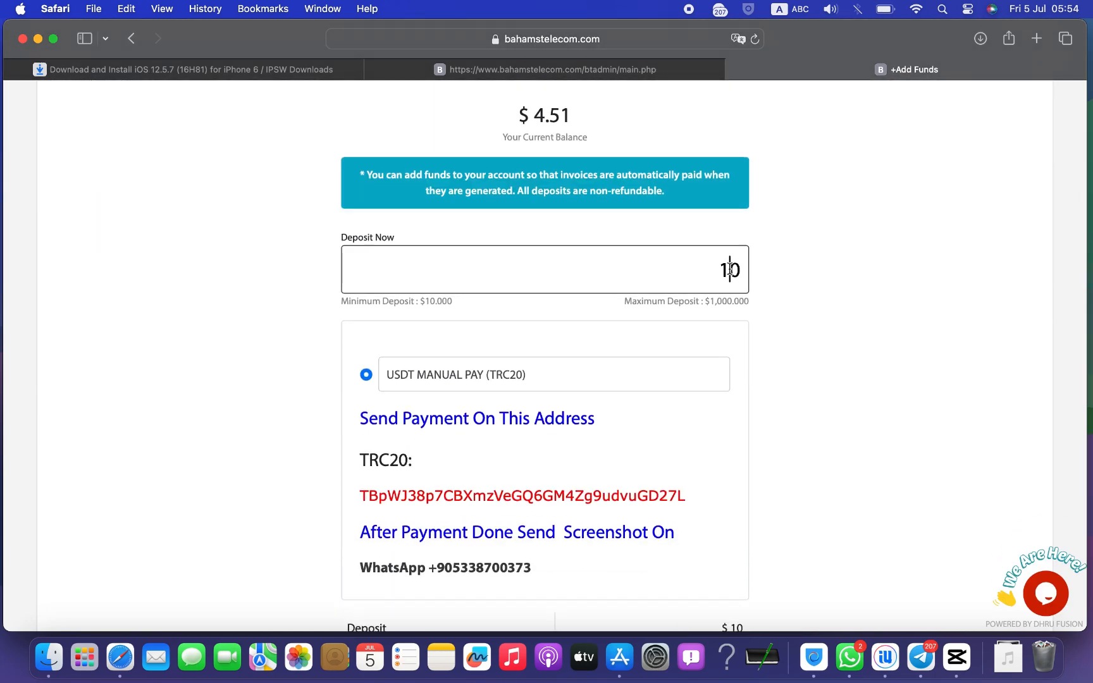
text(120)
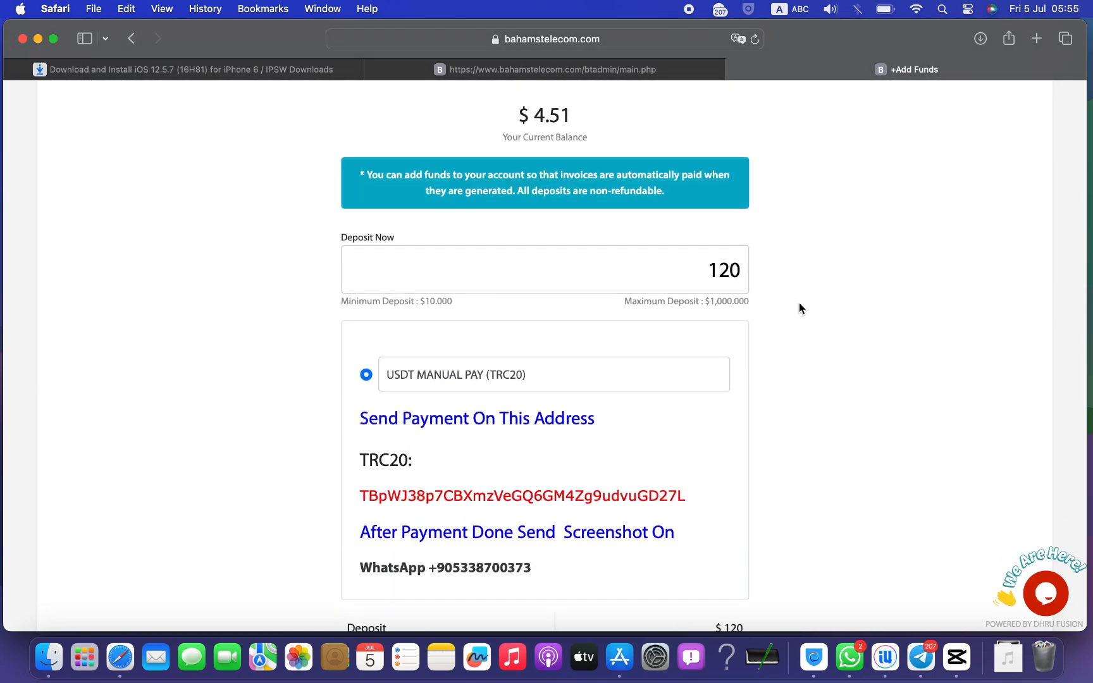
scroll(down, 3)
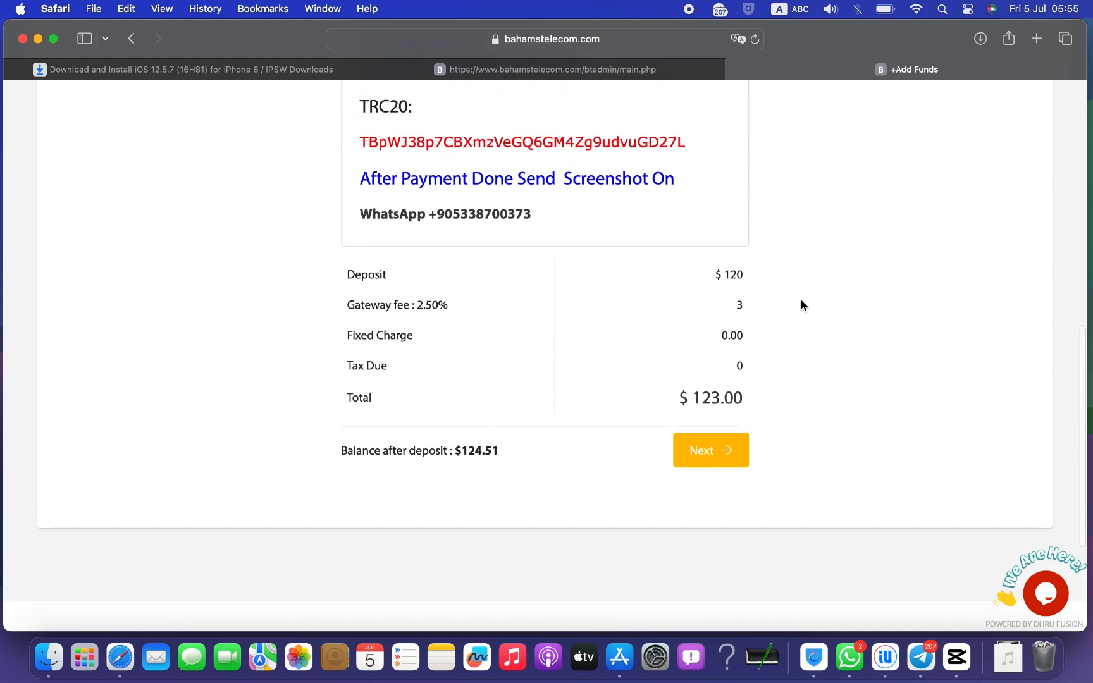